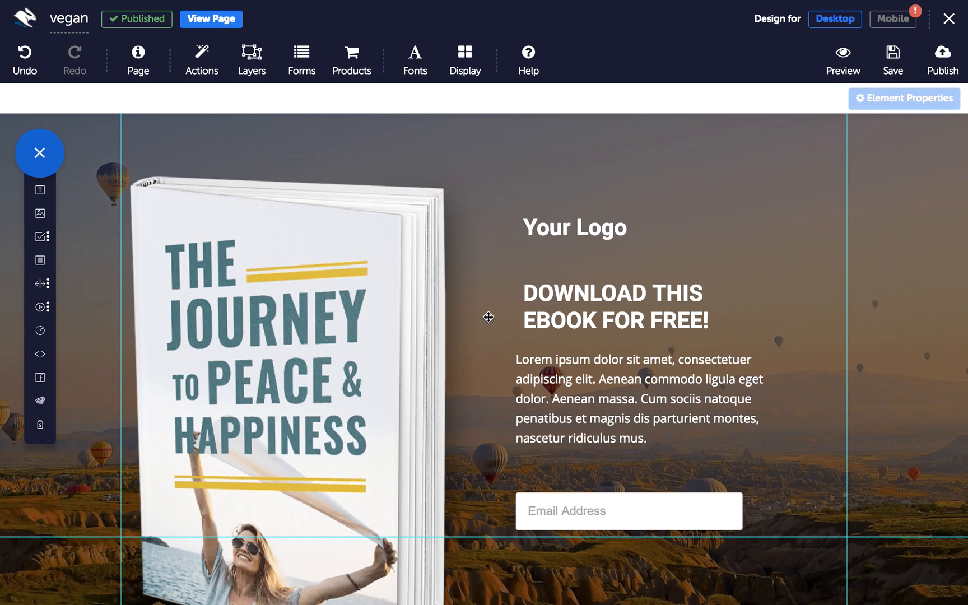
pyautogui.moveTo(352, 289)
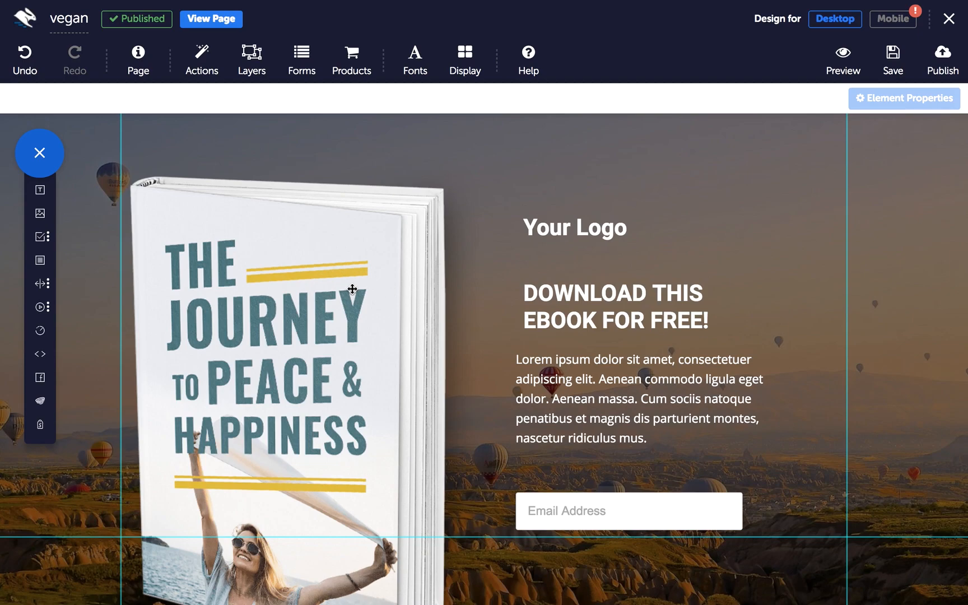
# Place a Submit form element directly below the Email Address input.
pyautogui.click(39, 236)
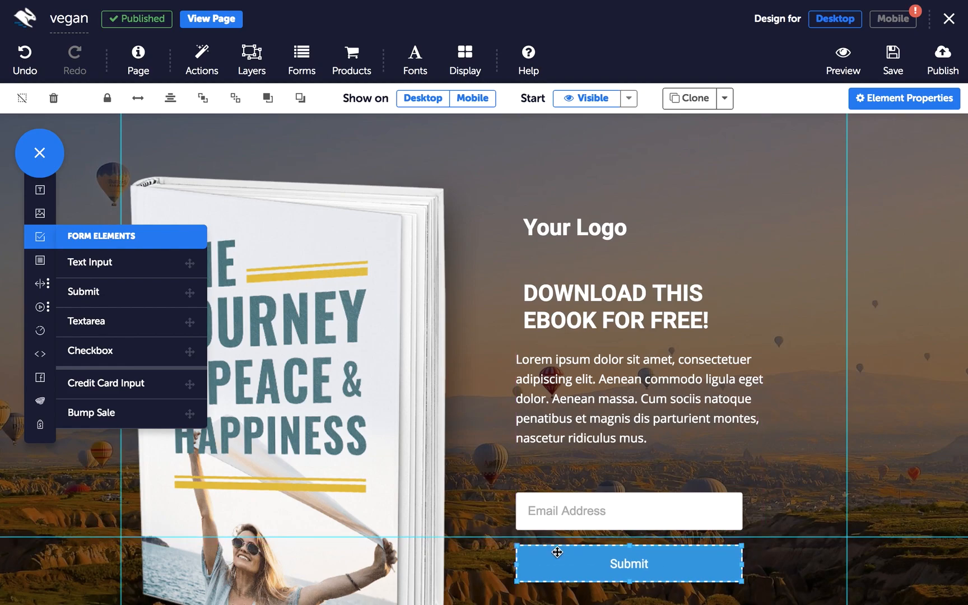
pyautogui.moveTo(815, 216)
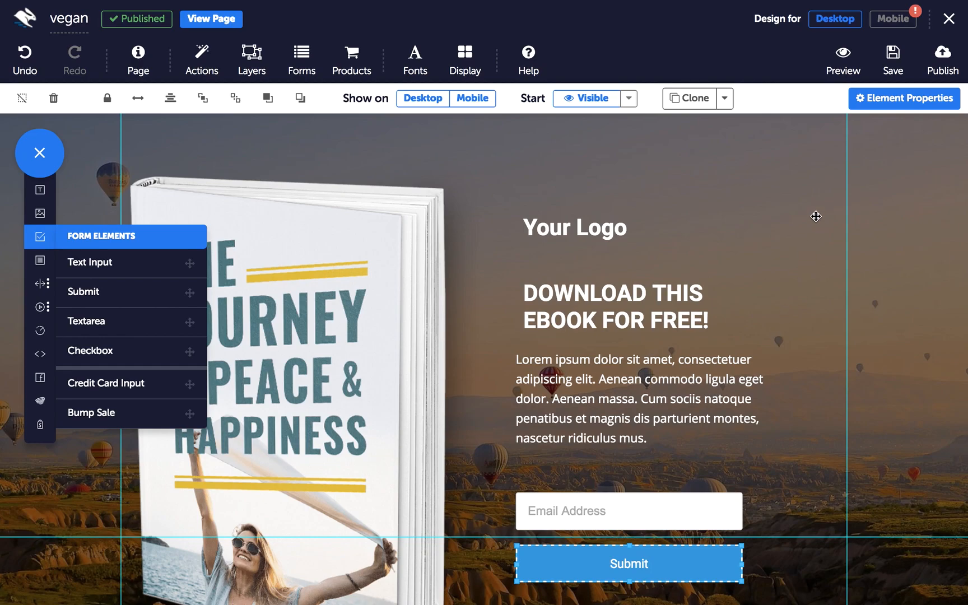
# Switch the button's Mode to Checkout and label it 'Buy Now'.
pyautogui.click(904, 98)
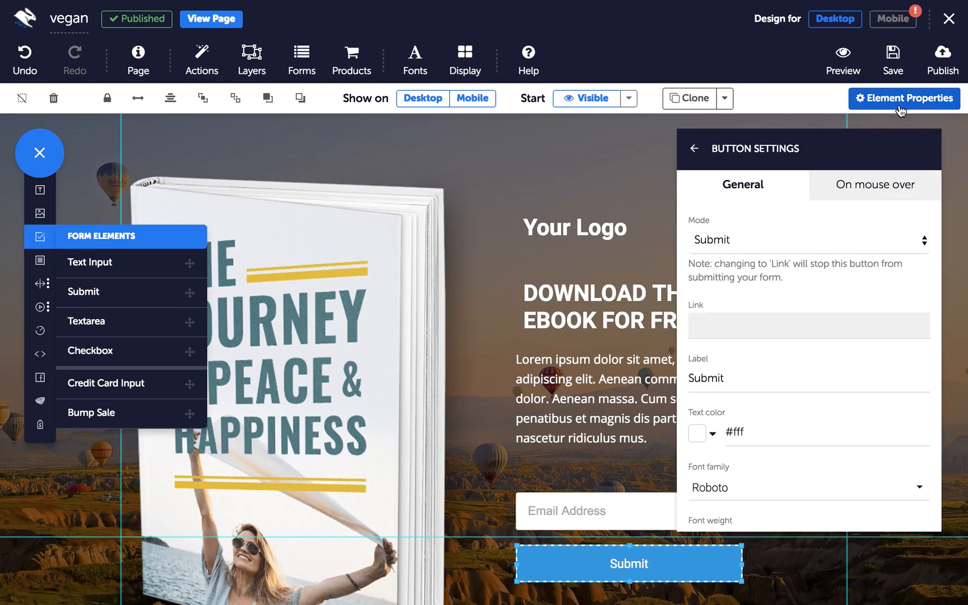
pyautogui.moveTo(762, 390)
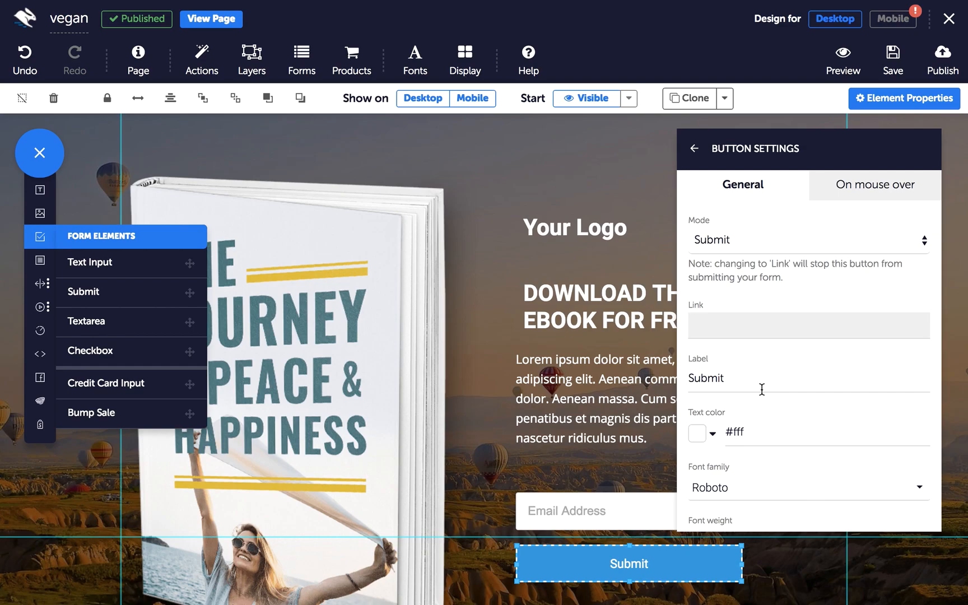
pyautogui.moveTo(735, 280)
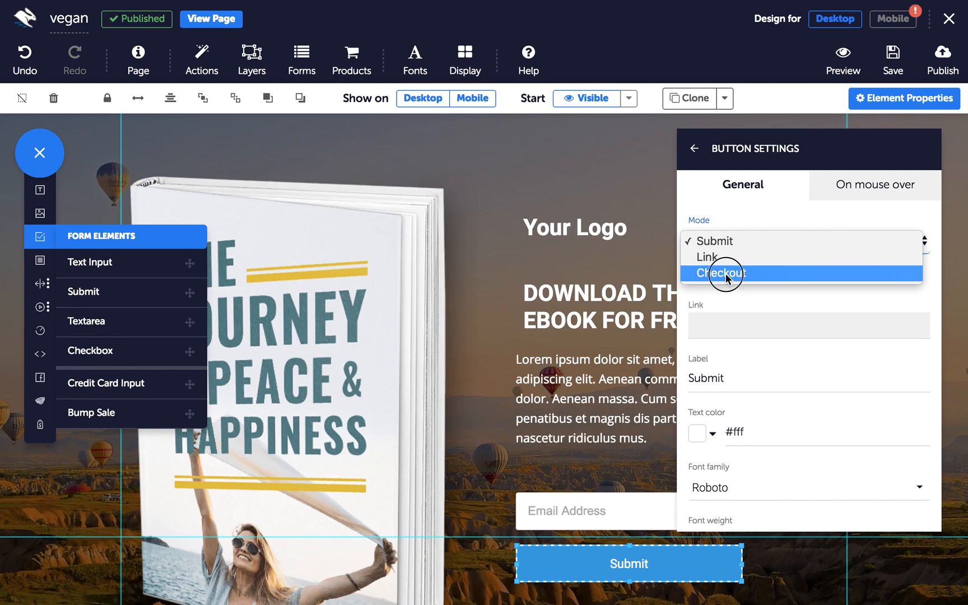
pyautogui.click(721, 273)
pyautogui.write('Buy')
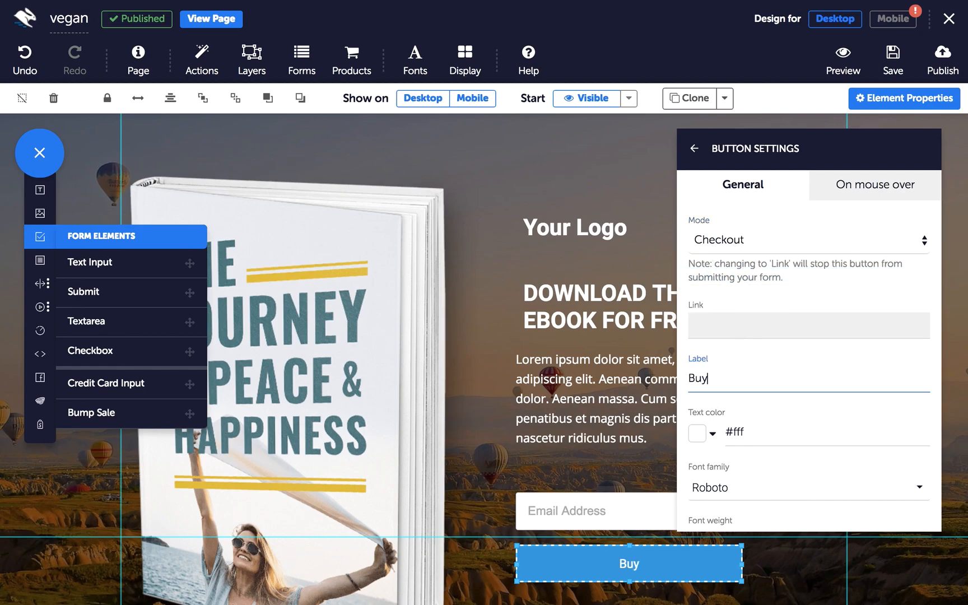
pyautogui.write('Now')
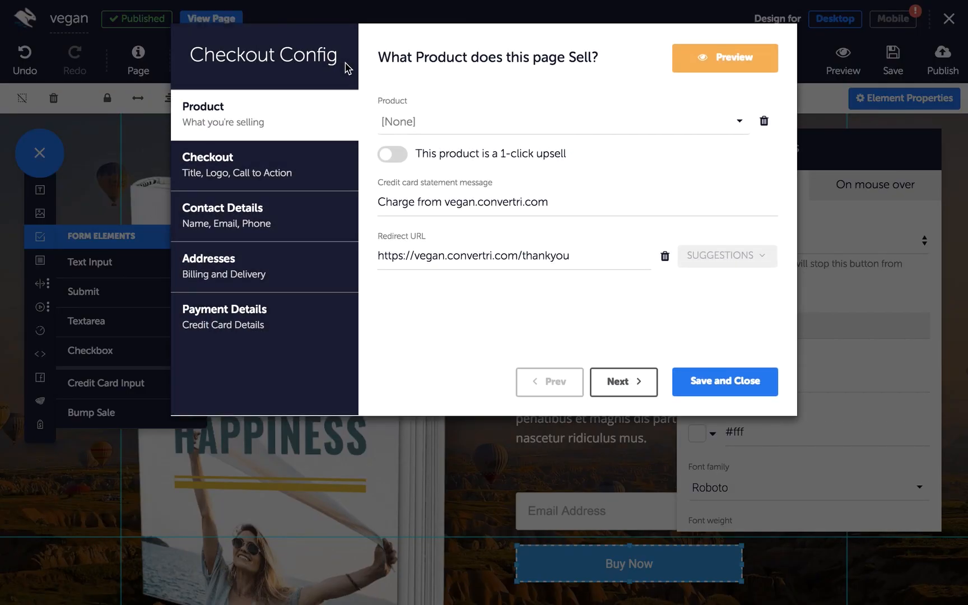
pyautogui.moveTo(465, 42)
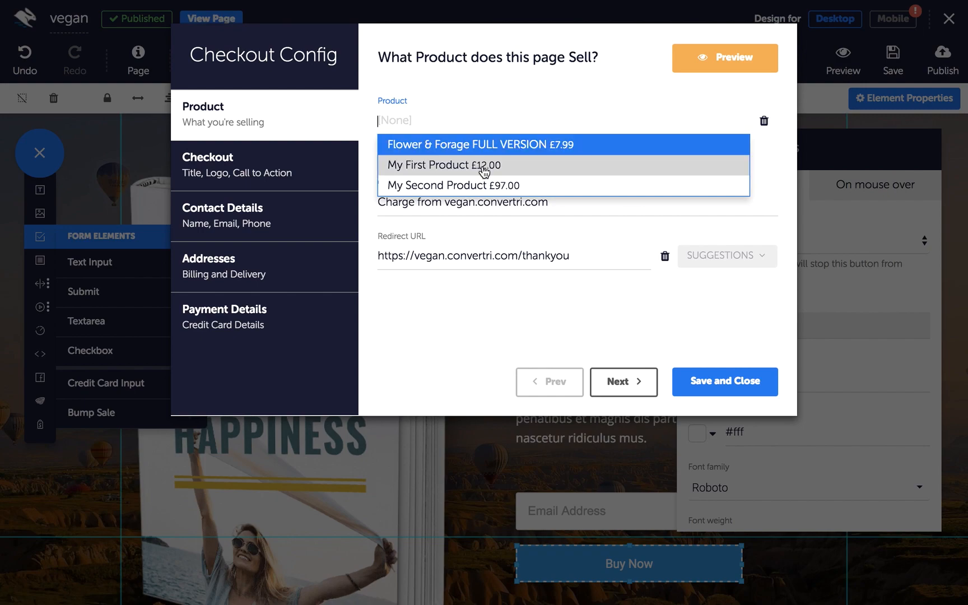
# Select My First Product (£12.00) in the checkout's Product dropdown.
pyautogui.click(444, 165)
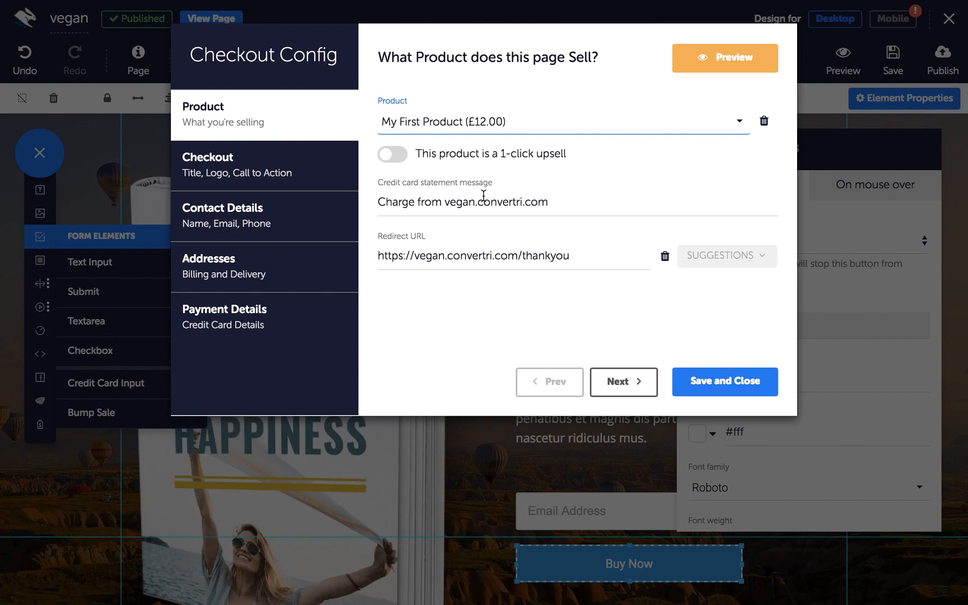
pyautogui.moveTo(486, 228)
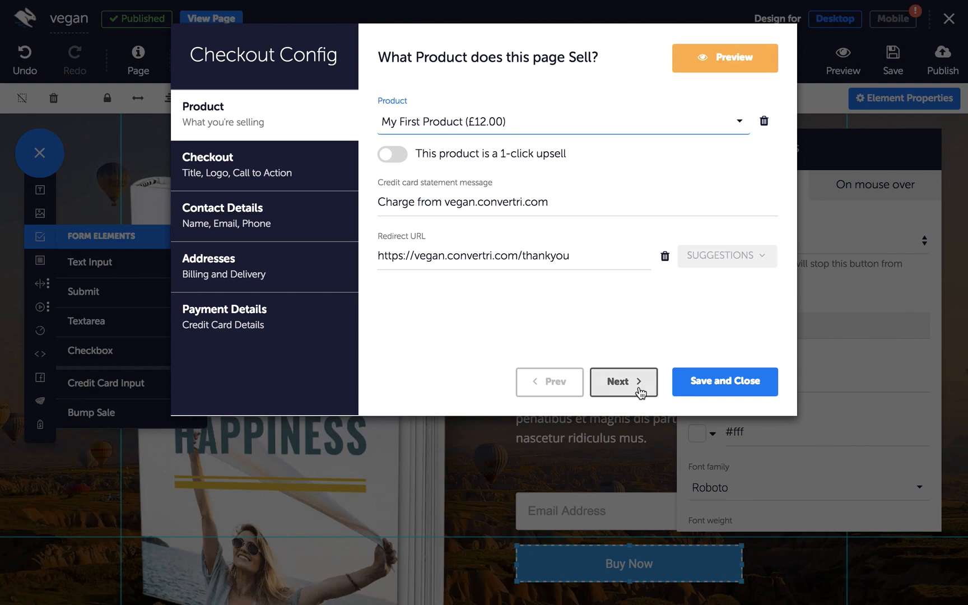
# Step past the Checkout, Contact Details and Addresses settings to Payment Details.
pyautogui.click(623, 381)
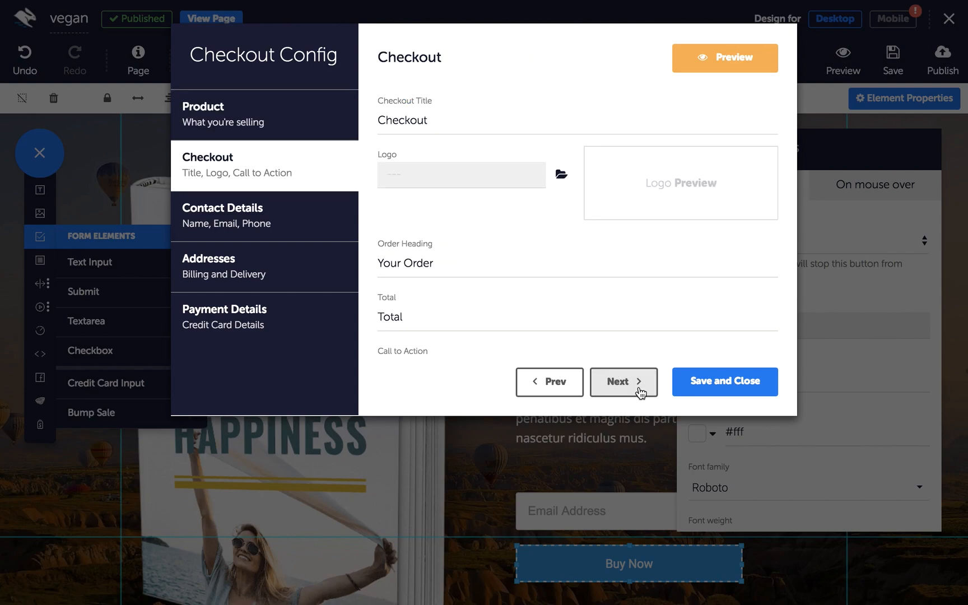
pyautogui.moveTo(550, 204)
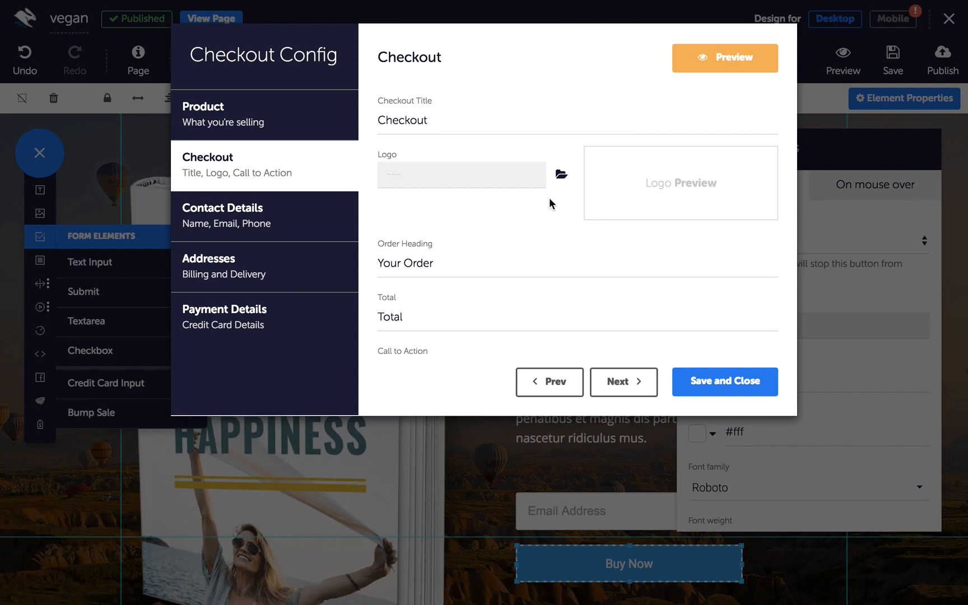
pyautogui.moveTo(532, 253)
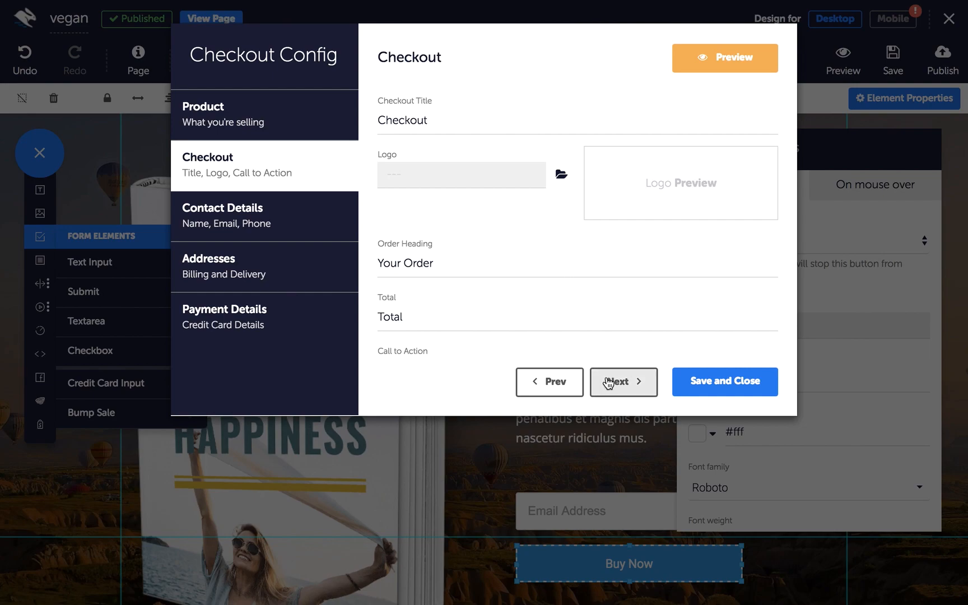
pyautogui.click(623, 381)
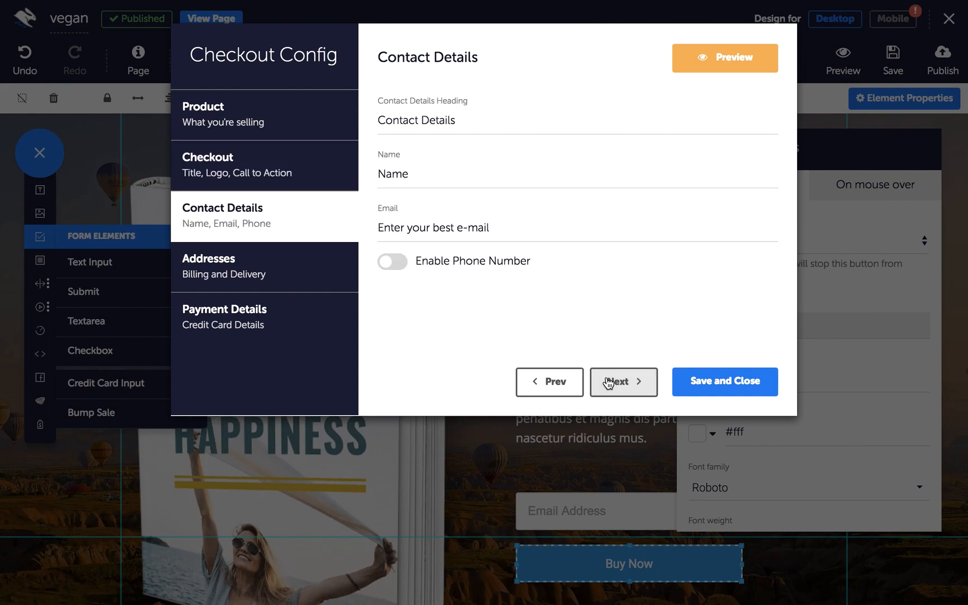
pyautogui.moveTo(535, 301)
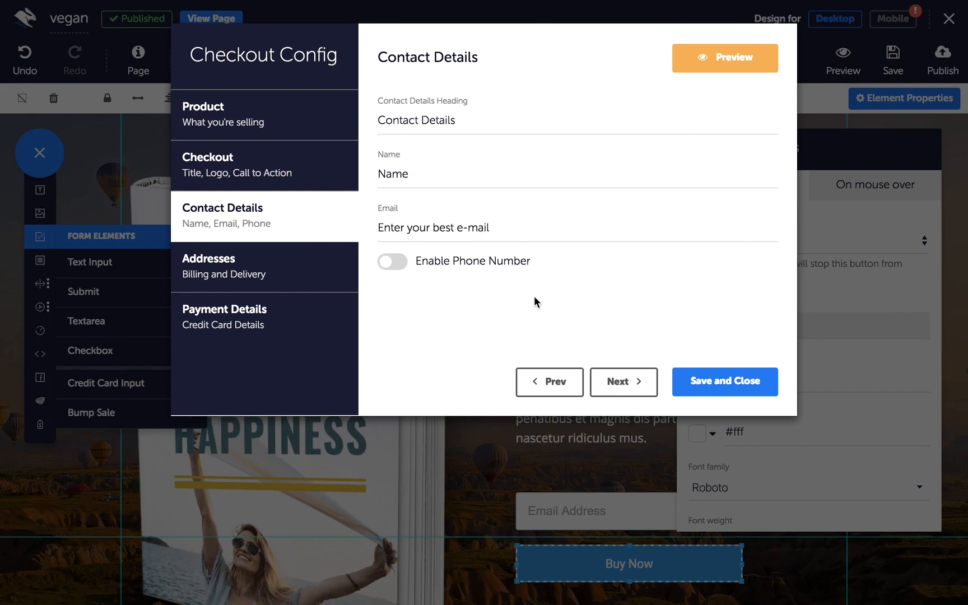
pyautogui.moveTo(473, 235)
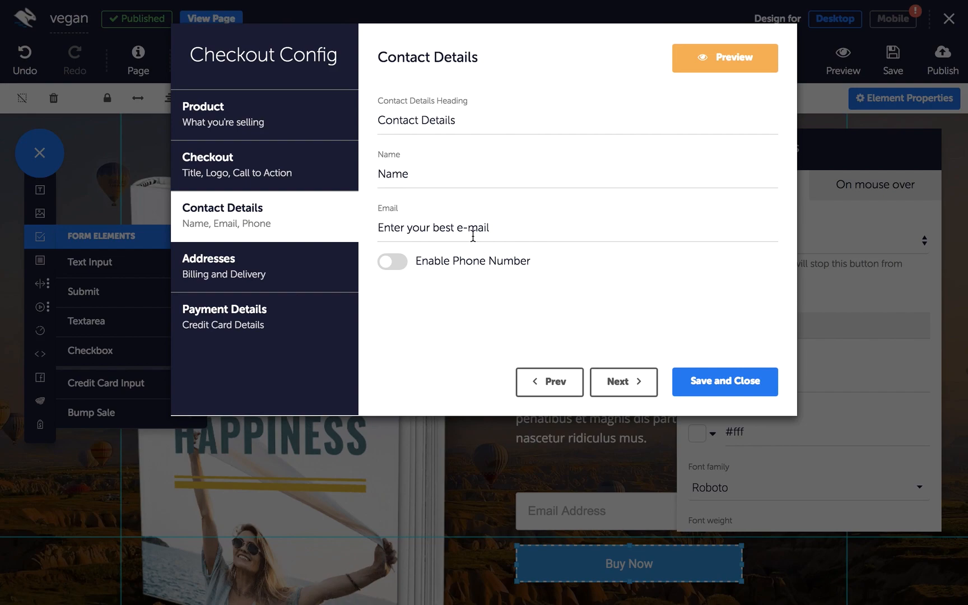
pyautogui.moveTo(624, 381)
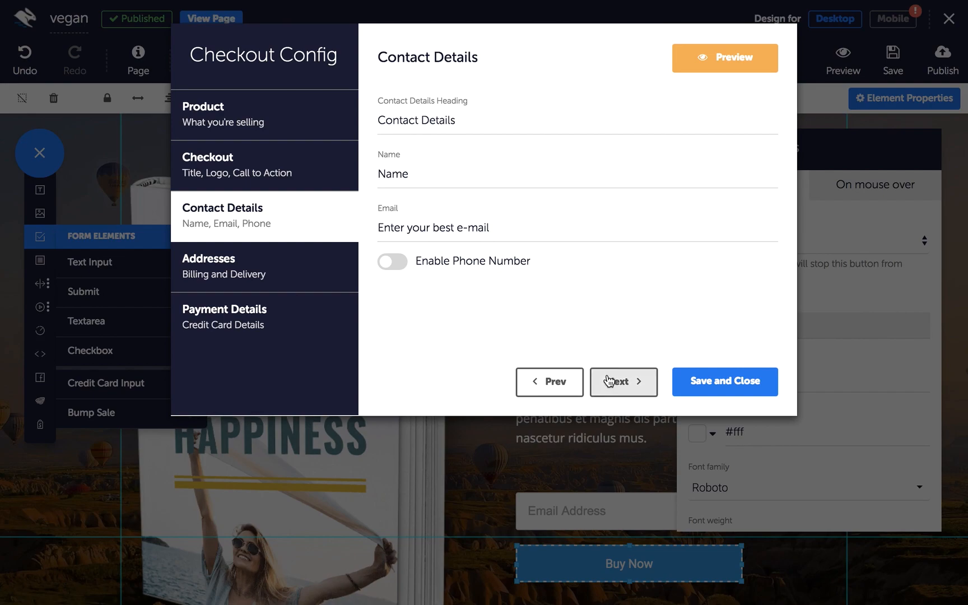
pyautogui.click(623, 382)
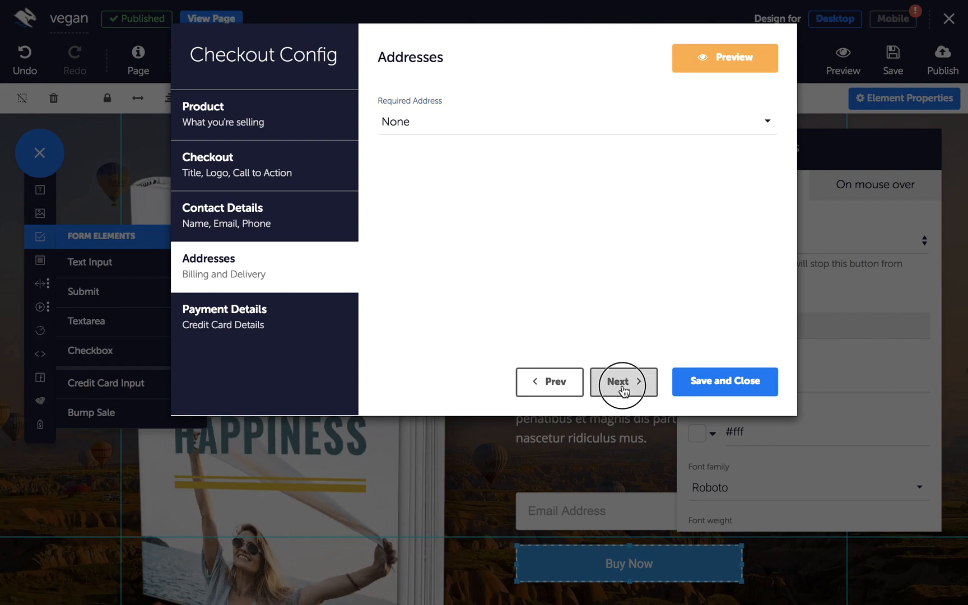
pyautogui.click(623, 381)
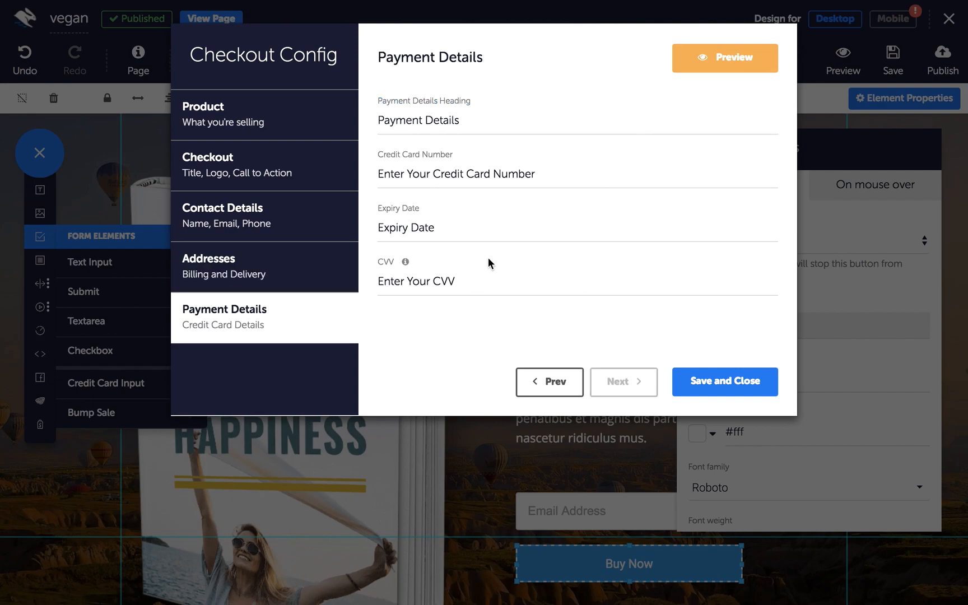
pyautogui.moveTo(513, 195)
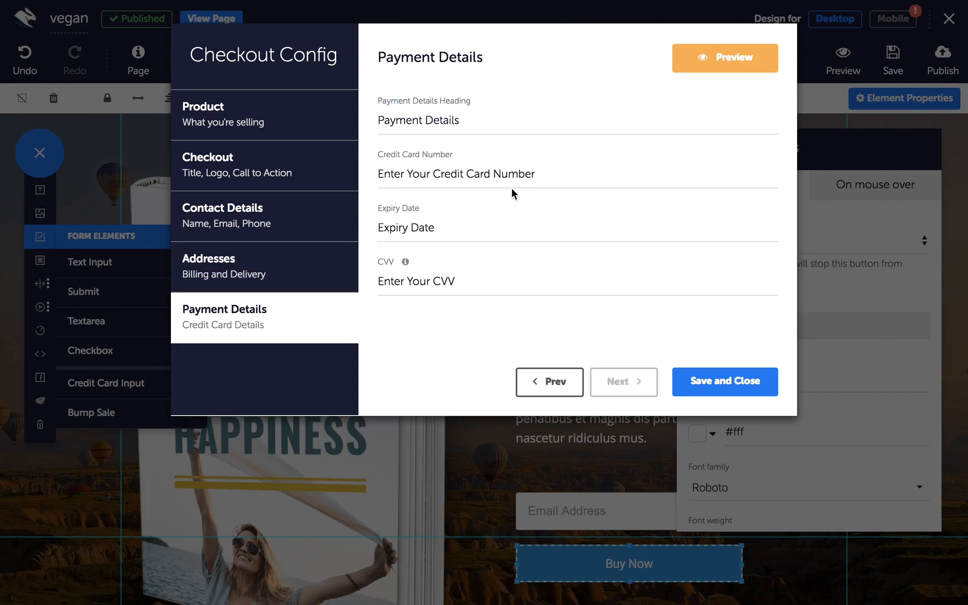
pyautogui.moveTo(725, 382)
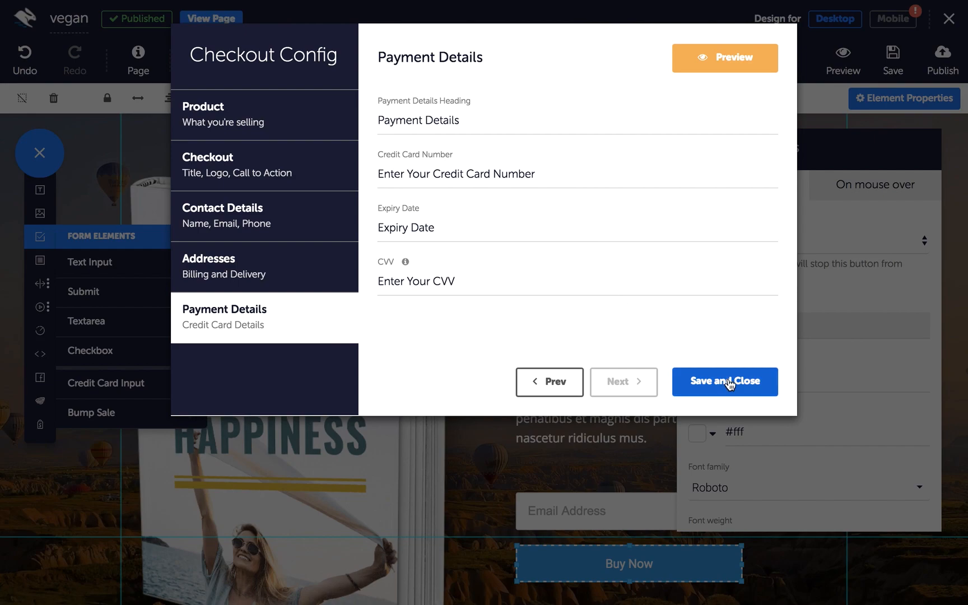
# Save the checkout config, save and publish the page, and view it live.
pyautogui.click(724, 381)
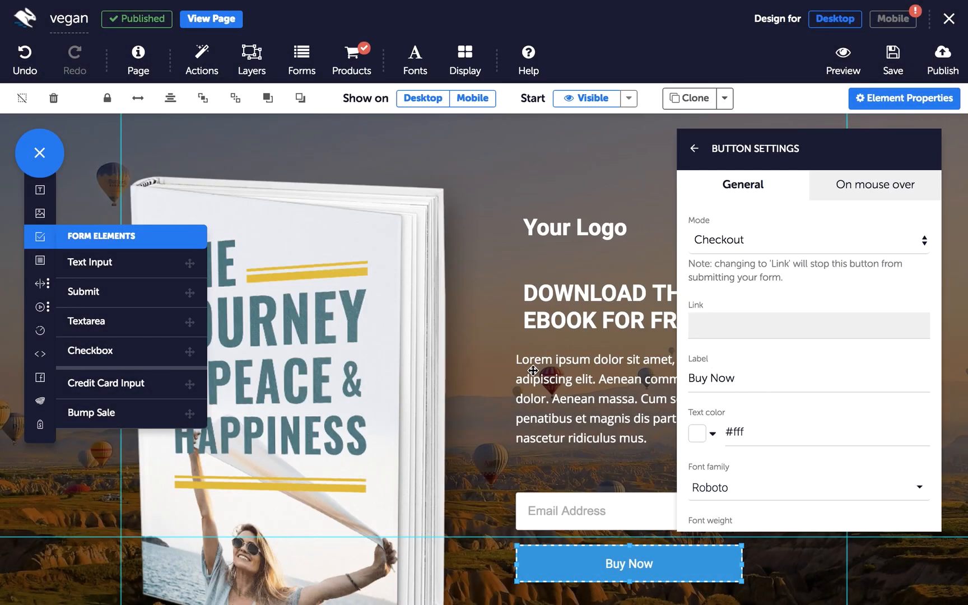
pyautogui.click(892, 59)
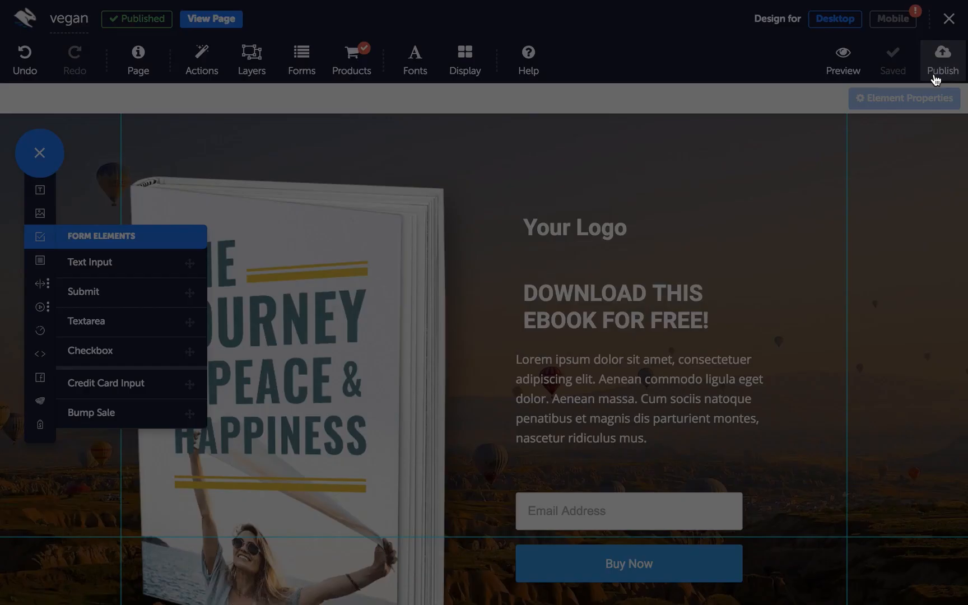
pyautogui.click(941, 59)
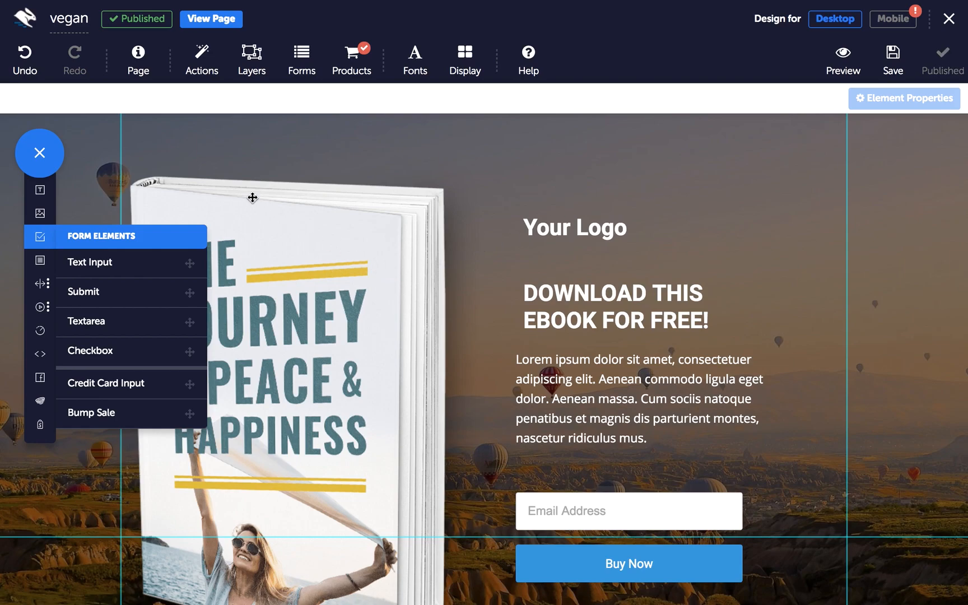
pyautogui.click(211, 18)
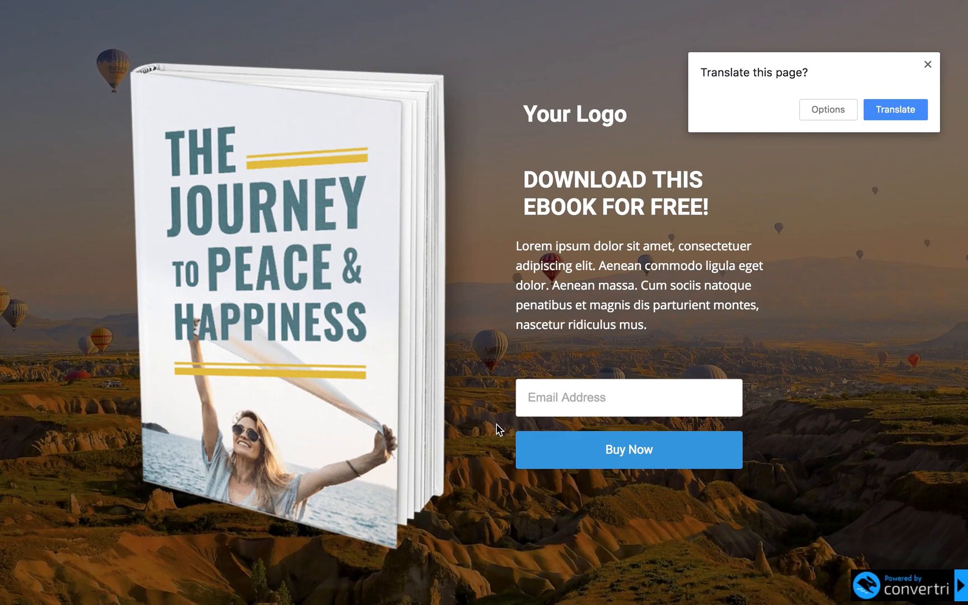
pyautogui.moveTo(572, 453)
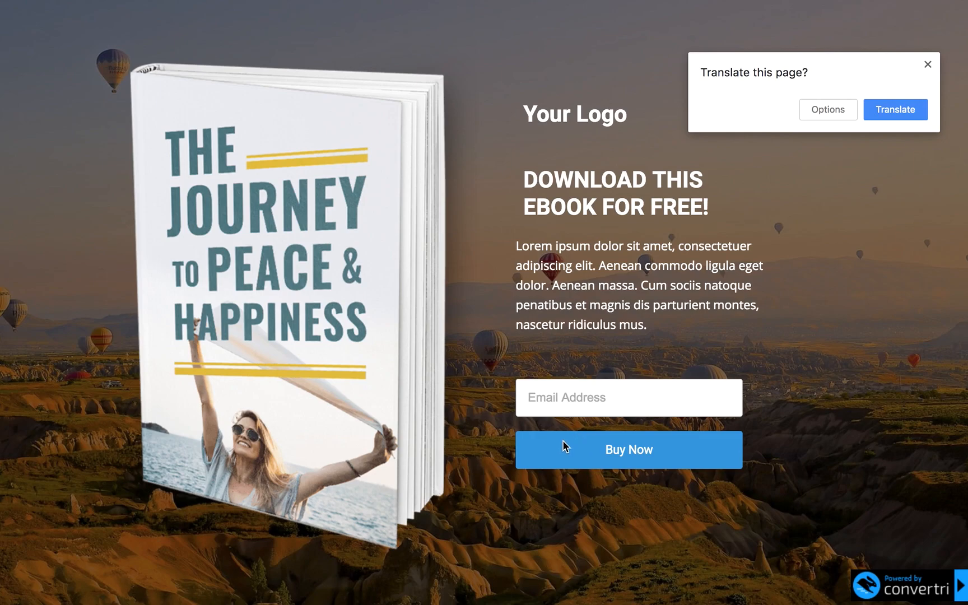
# Test the live Buy Now button, opening the My First Product 12.00 GBP checkout.
pyautogui.click(628, 449)
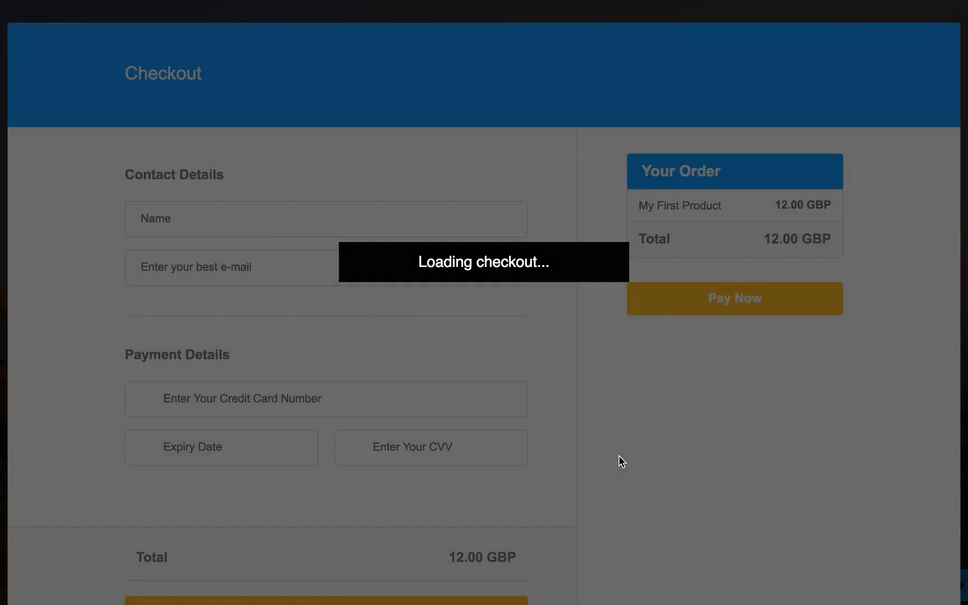